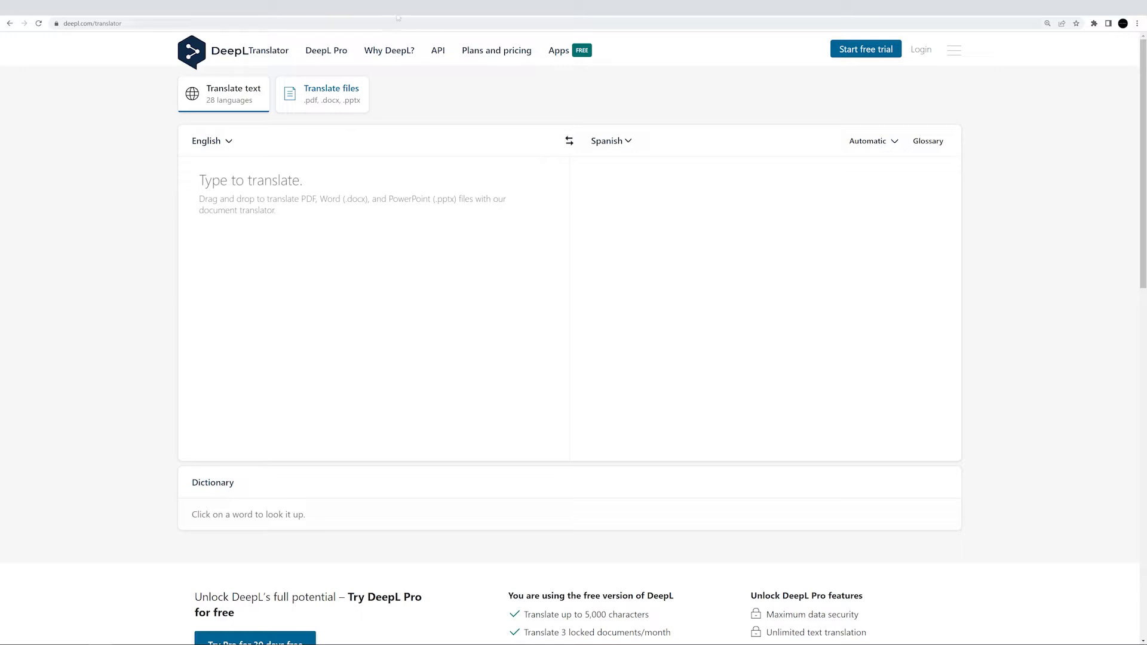
Navigate to the TranslatePress site and view its Personal, Business and Developer pricing plans.
type("translate.google.com")
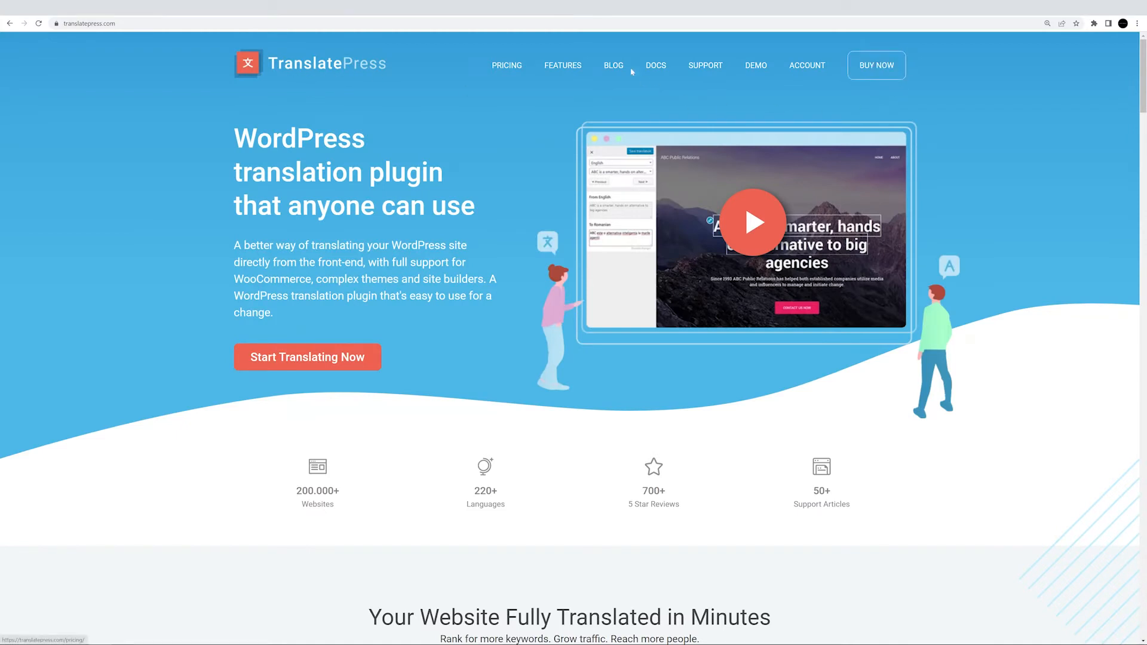
left_click(507, 64)
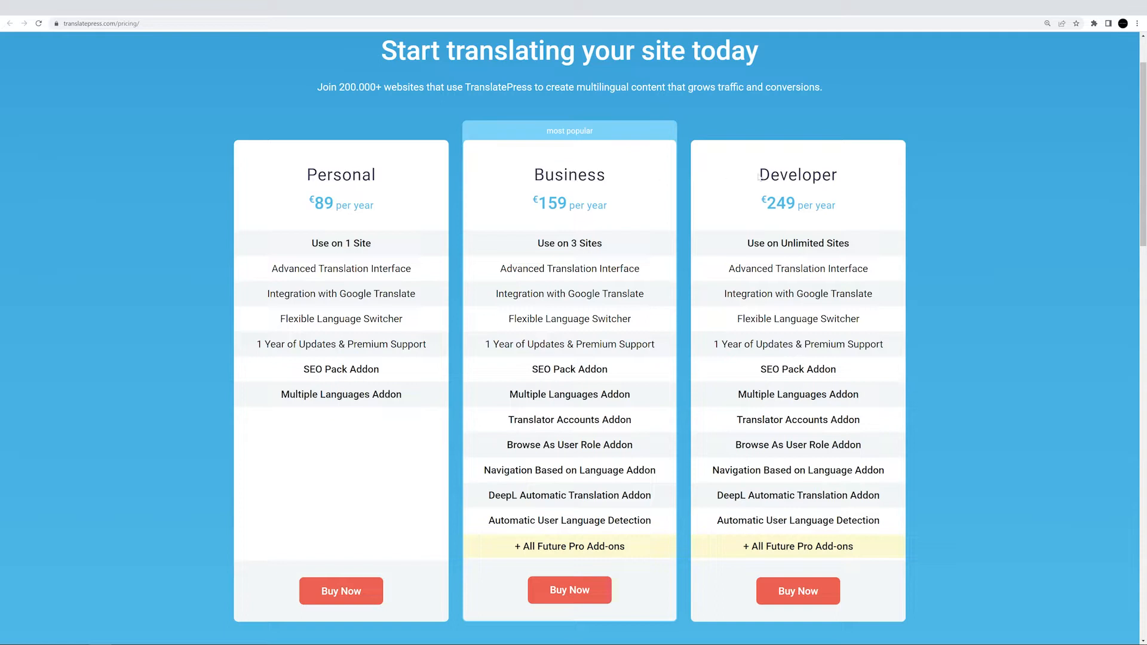
mouse_move(855, 179)
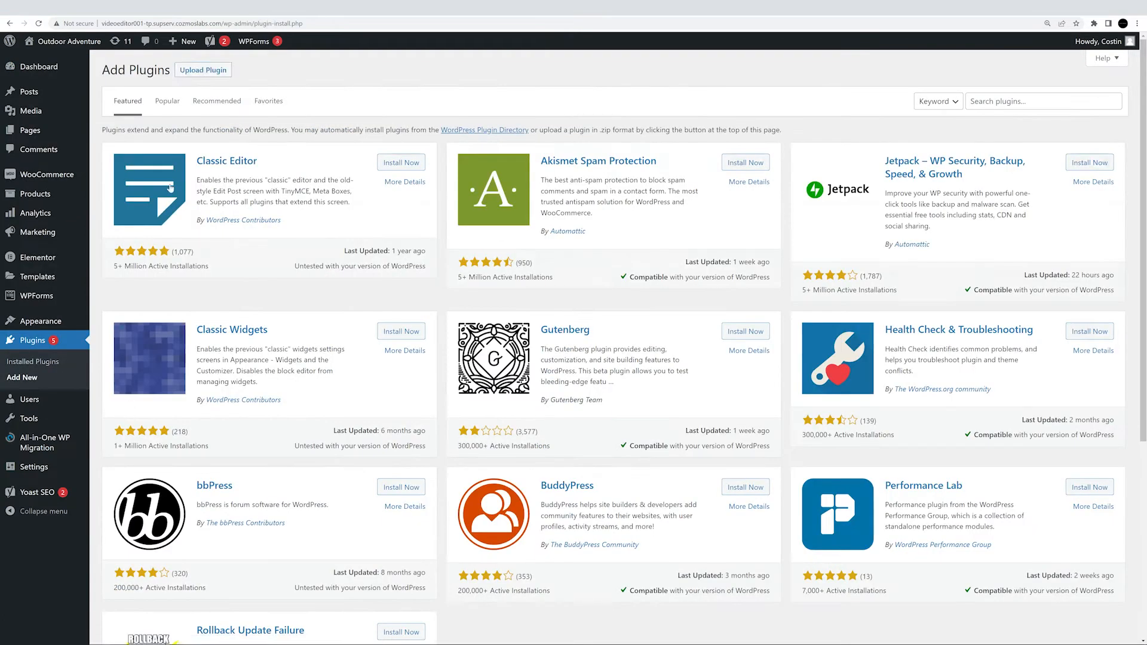
Upload, install and activate the TranslatePress Business plugin from translatepress-business-1.1.9.zip.
left_click(203, 69)
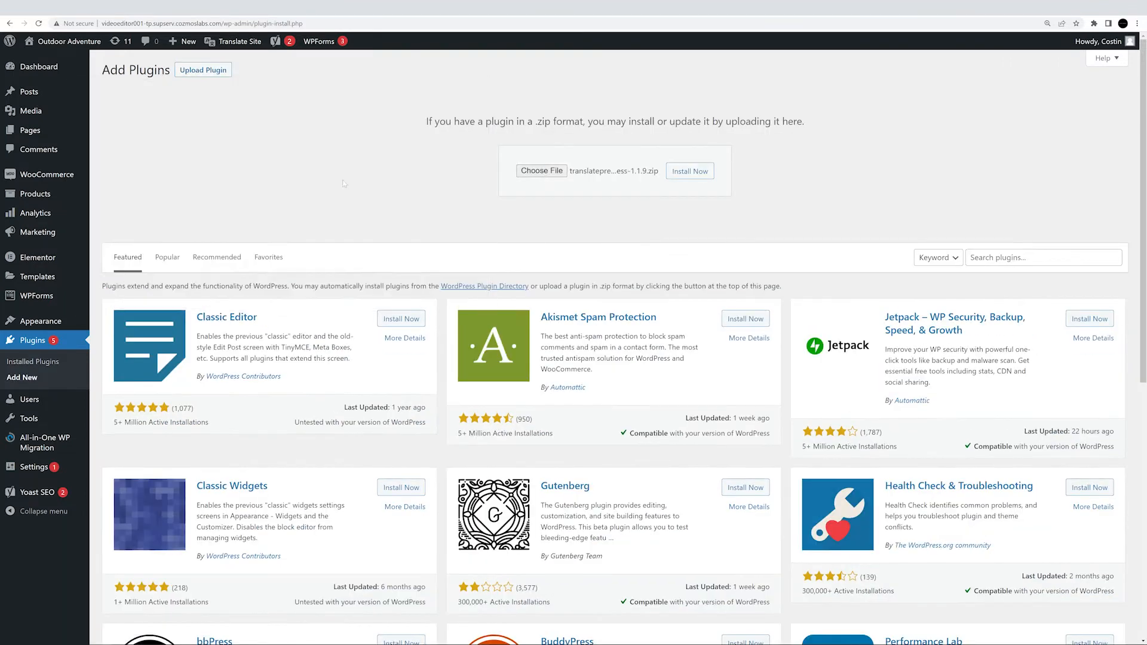
left_click(688, 171)
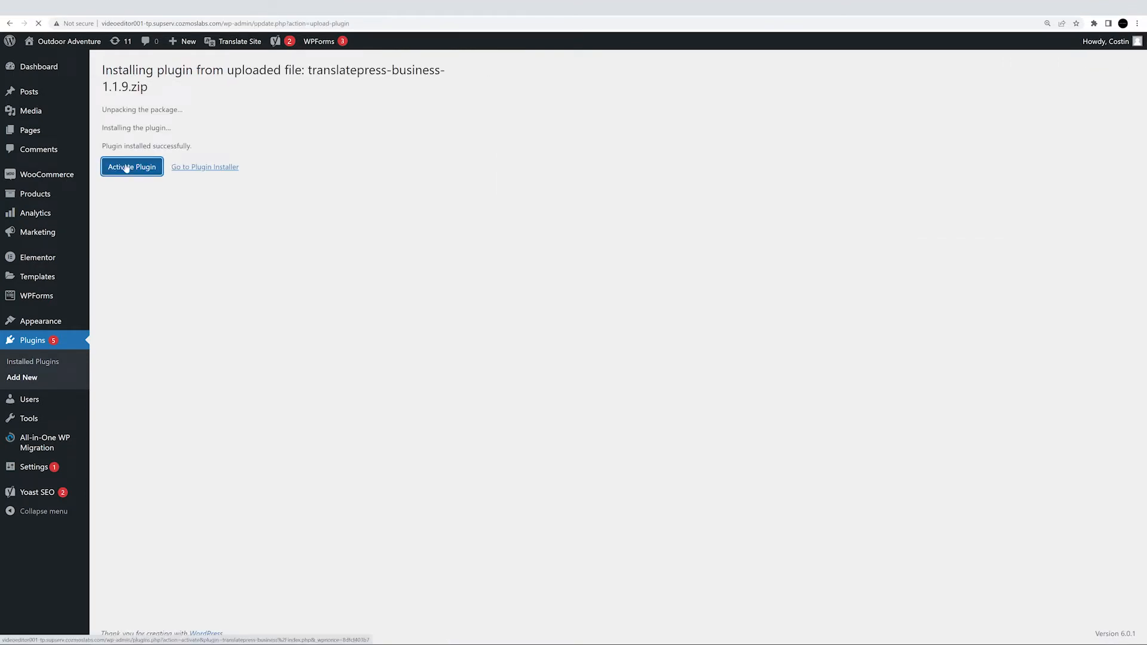
left_click(131, 167)
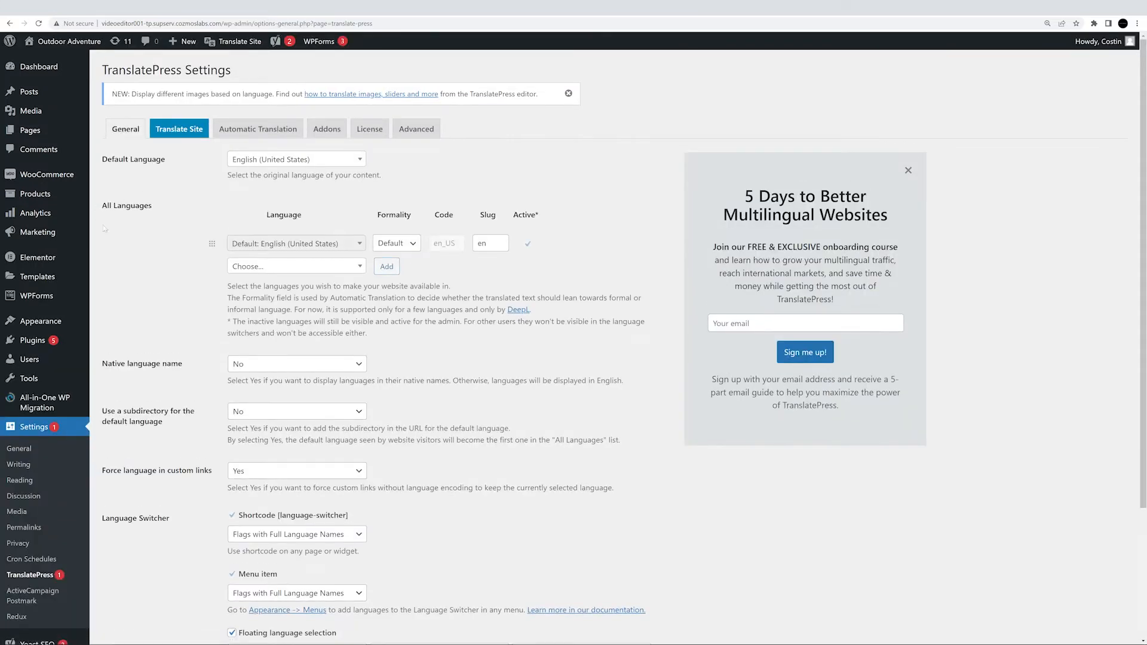
Add Spanish (Spain) as a second site language in TranslatePress General settings and save.
left_click(295, 265)
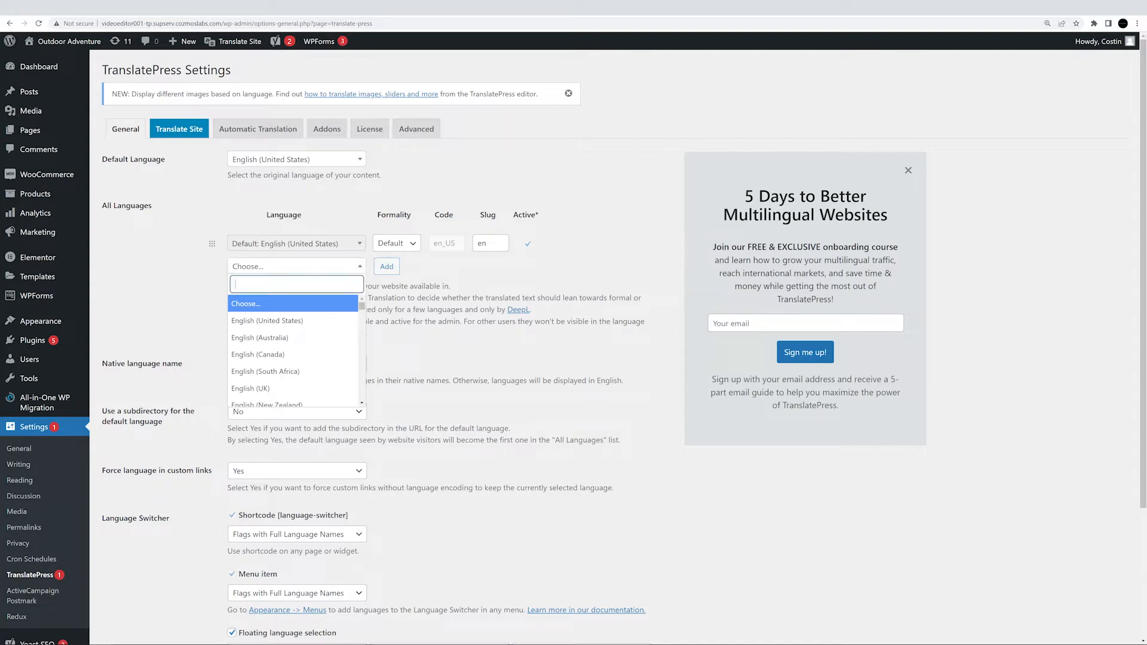
type("spa")
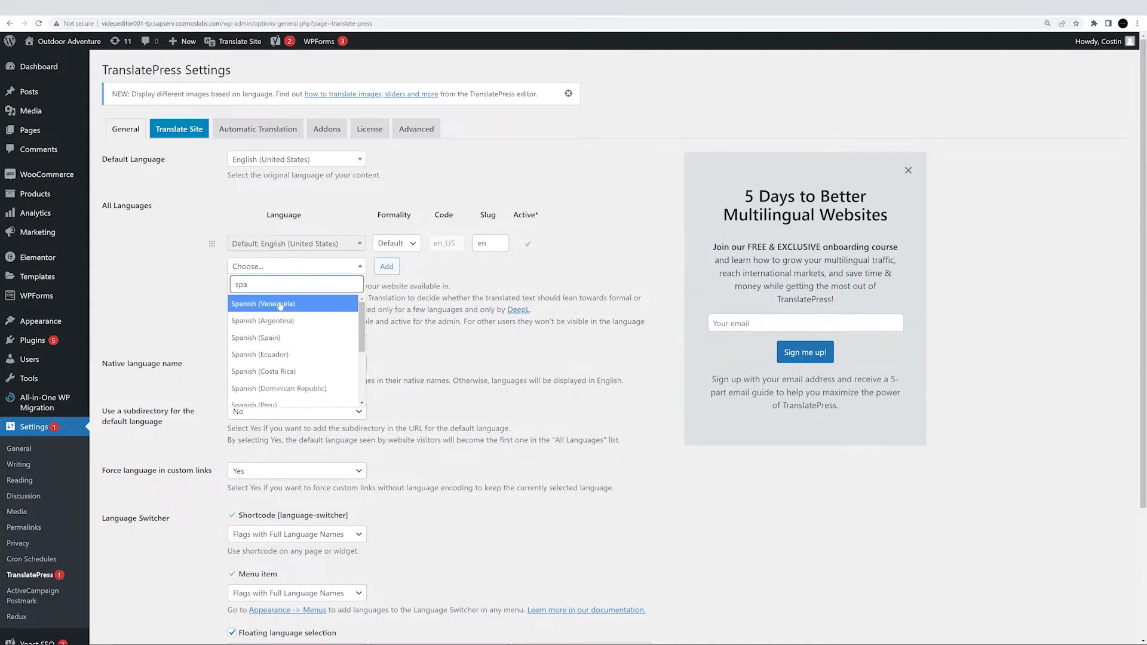
left_click(256, 336)
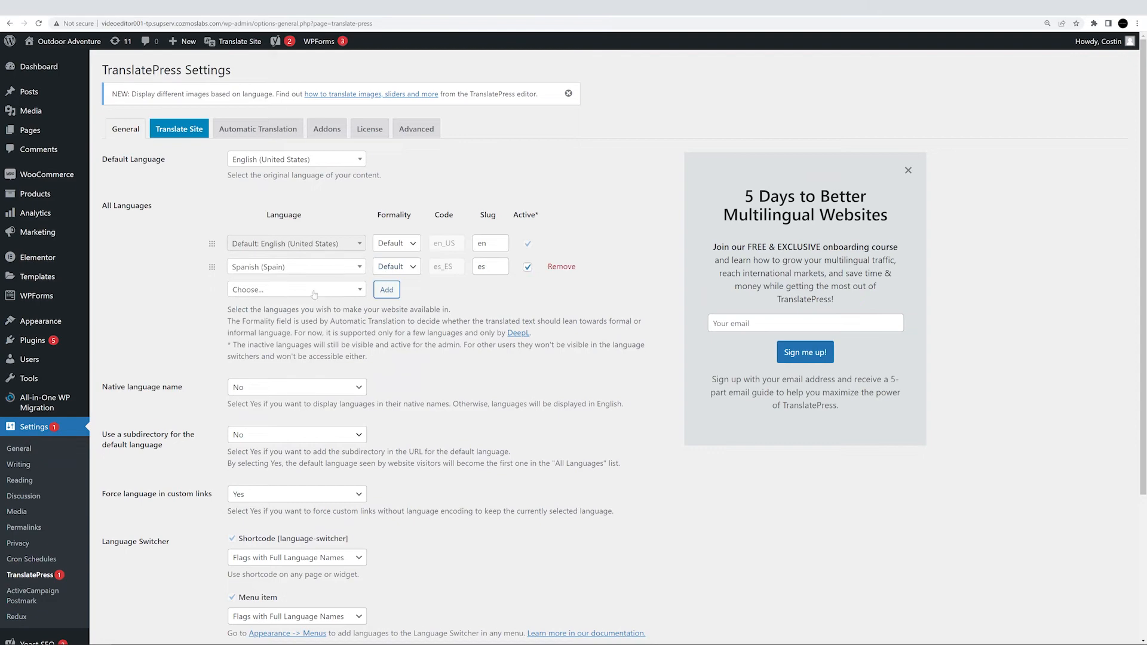
left_click(518, 332)
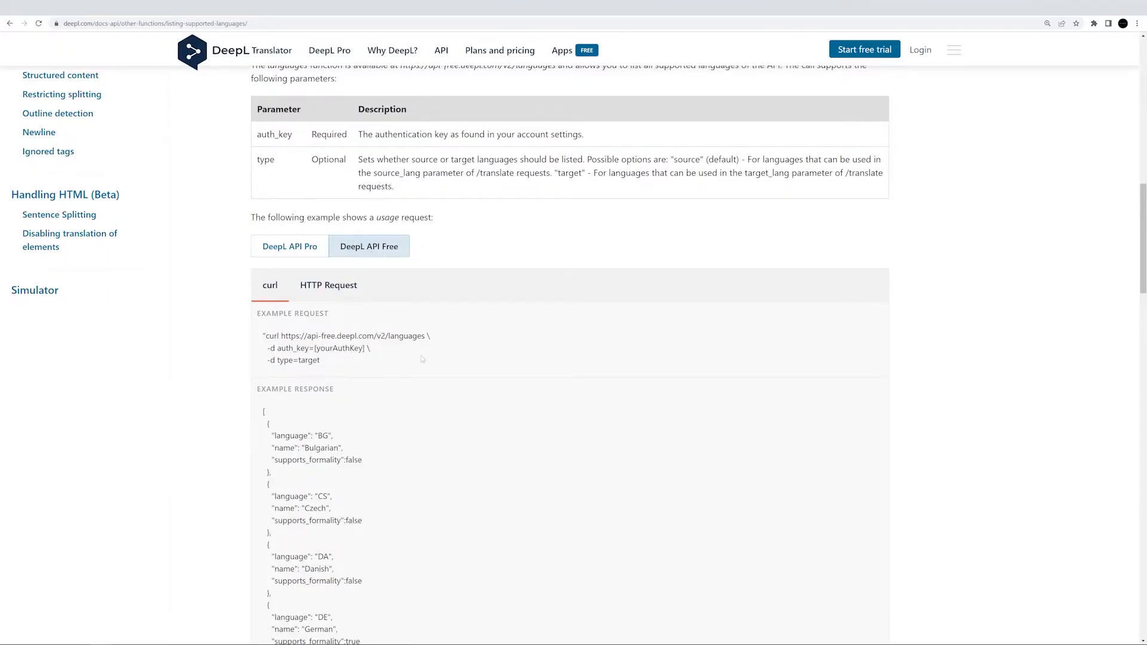
scroll("down", 3)
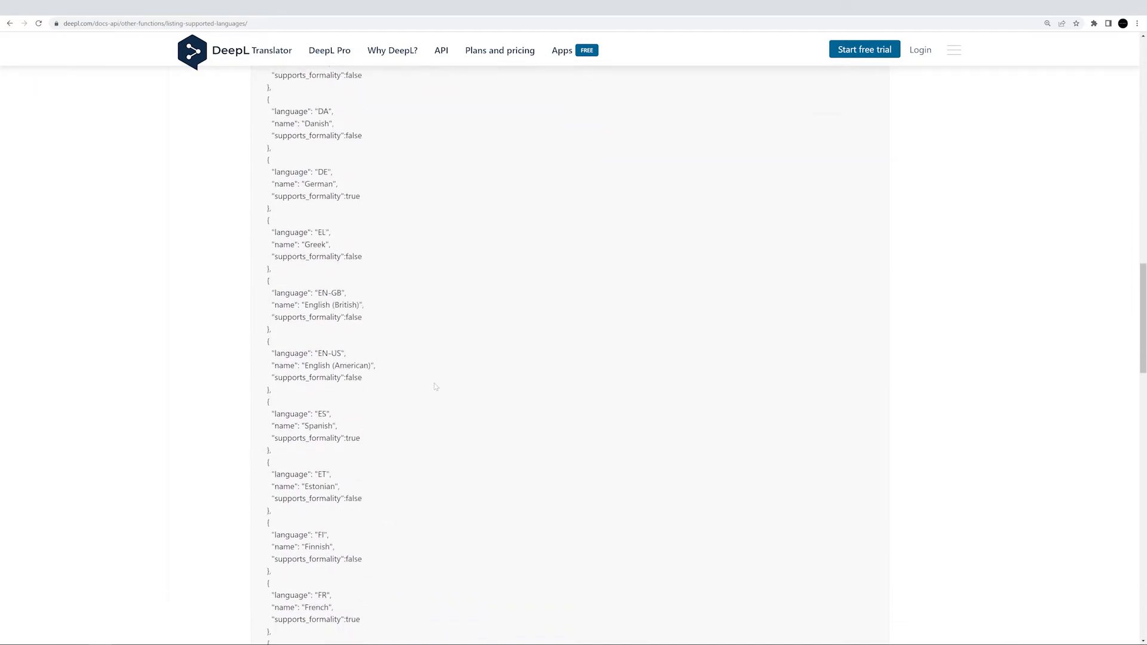
scroll("down", 3)
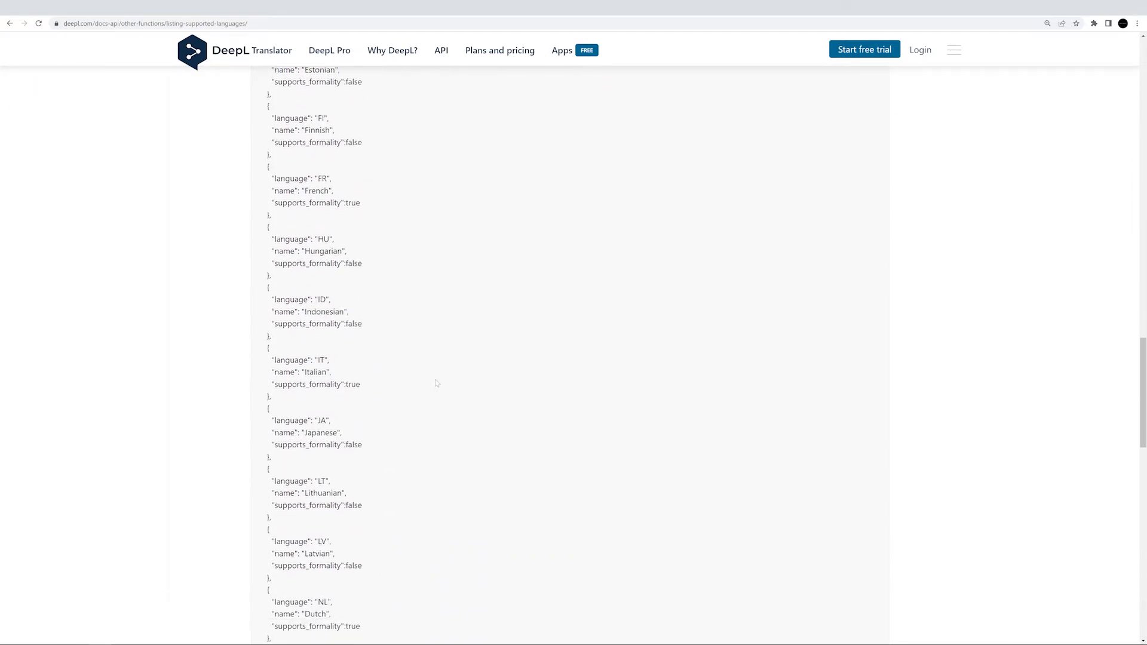
scroll("down", 3)
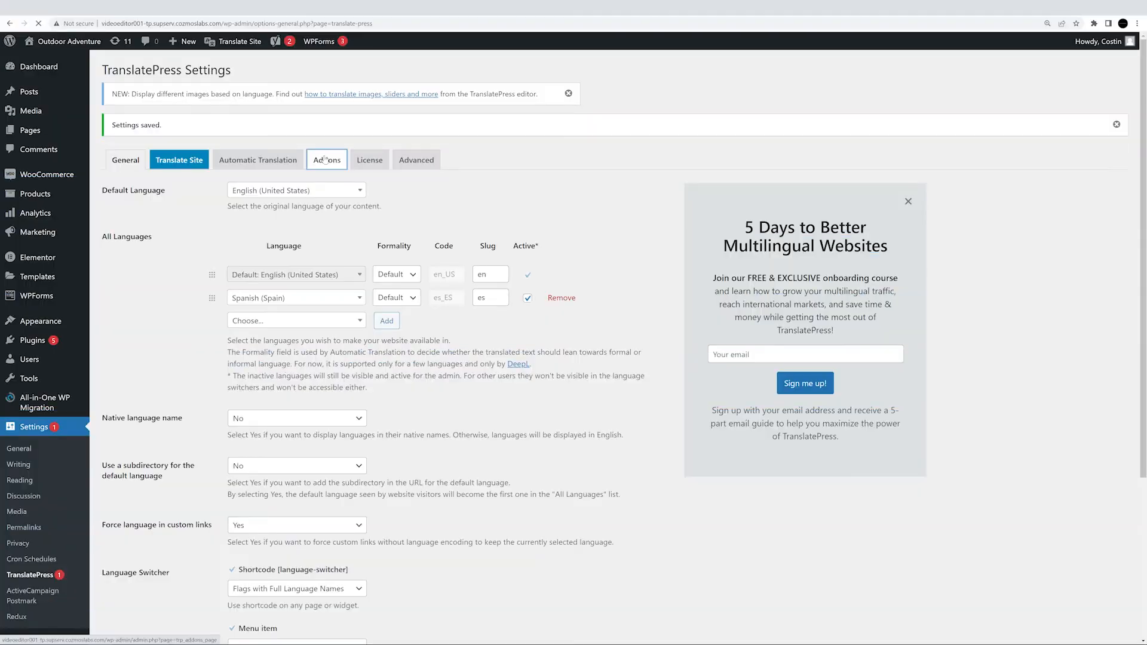
Activate the DeepL Automatic Translation add-on from the TranslatePress Addons list.
left_click(327, 159)
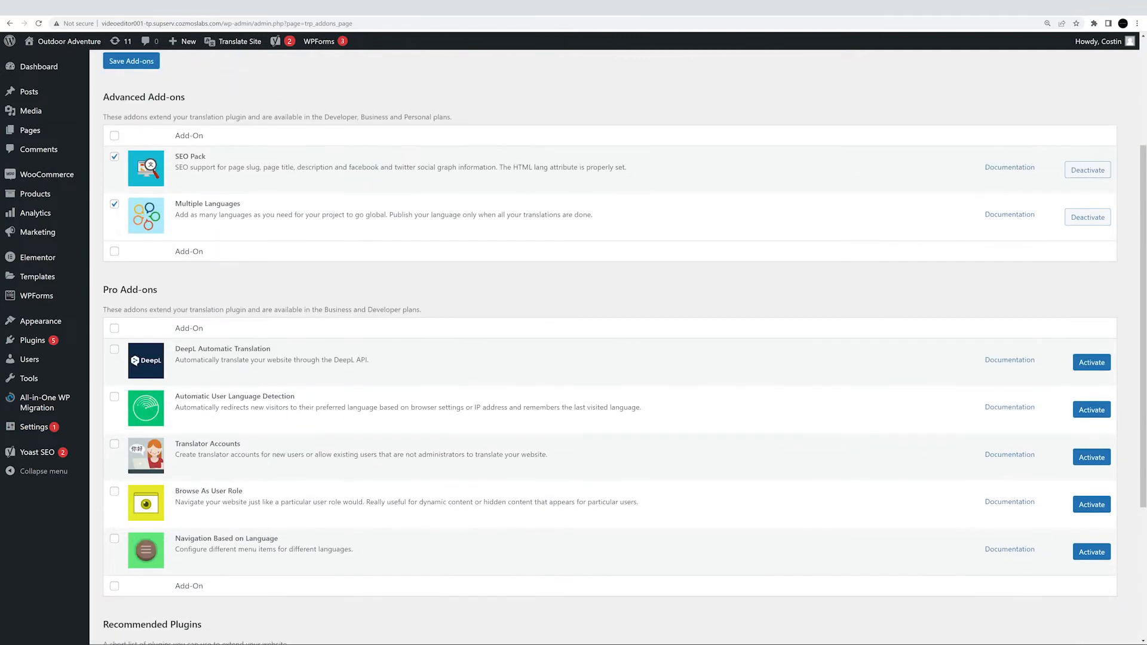
left_click(1091, 362)
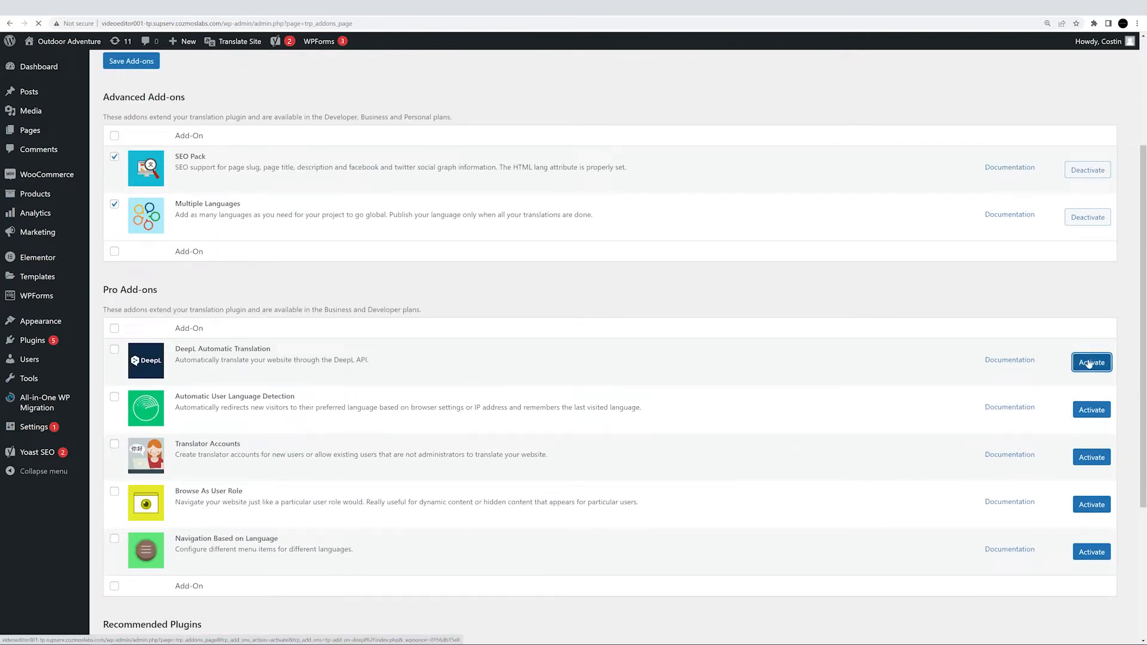
left_click(1091, 362)
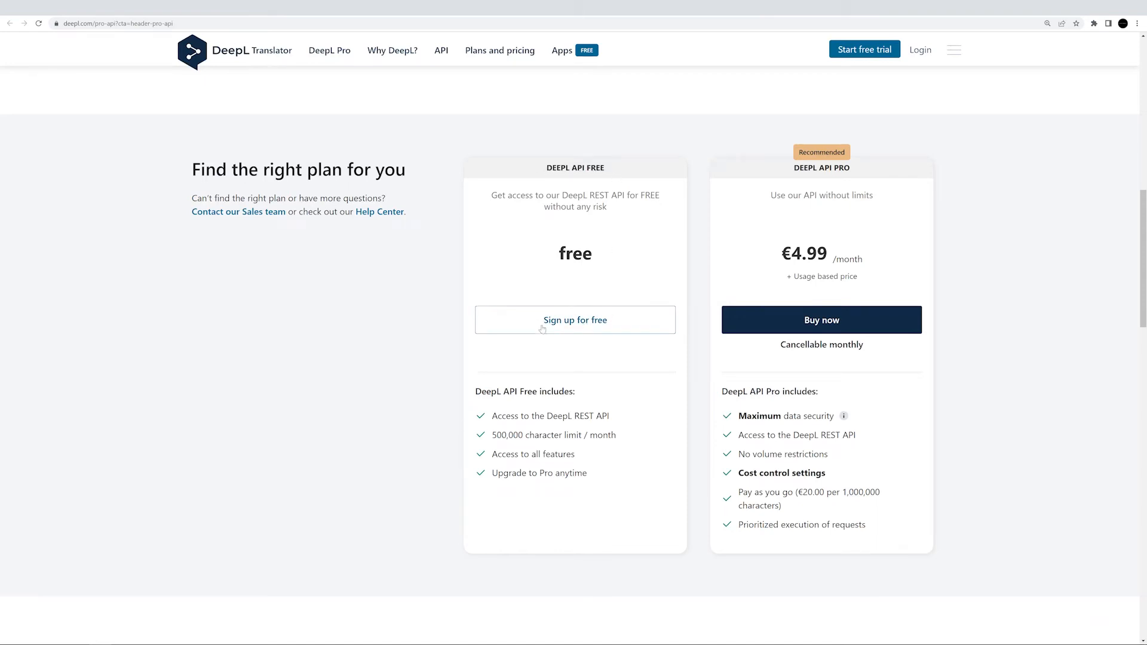
mouse_move(525, 348)
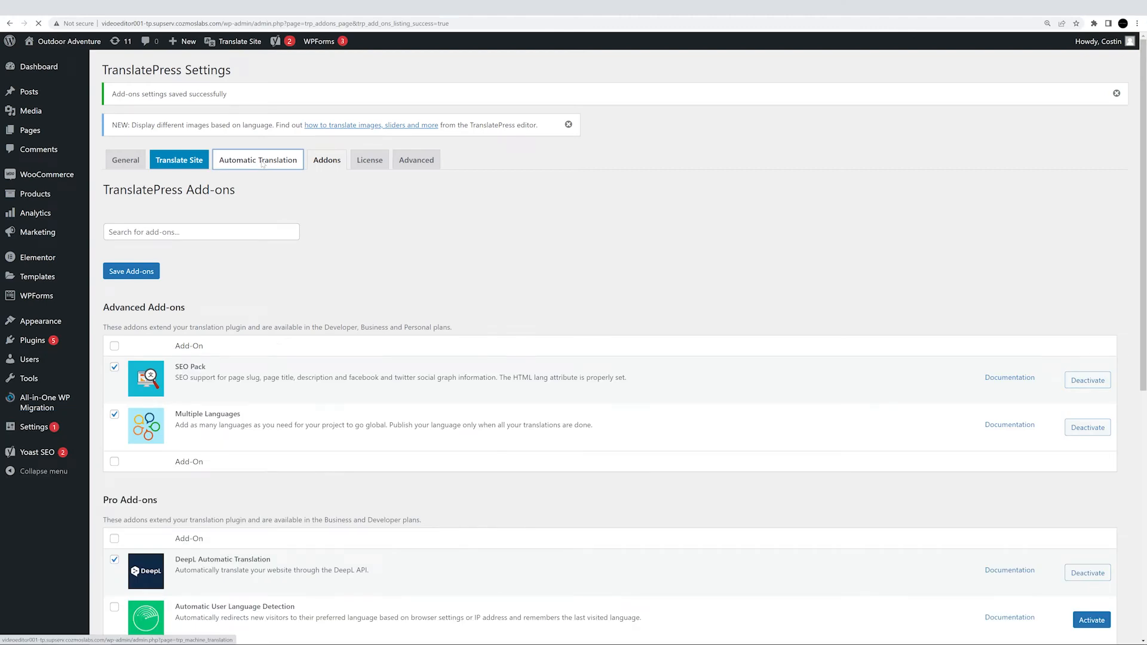
Enable automatic translation with DeepL as engine, Free API type and the API key, then save.
left_click(258, 159)
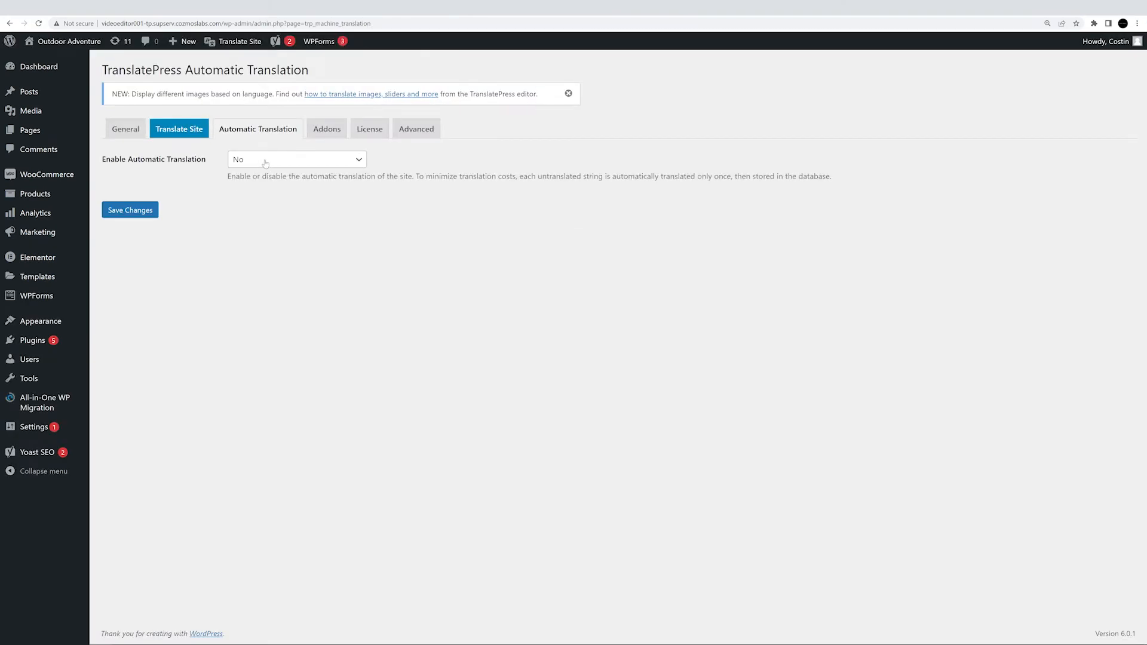
left_click(295, 159)
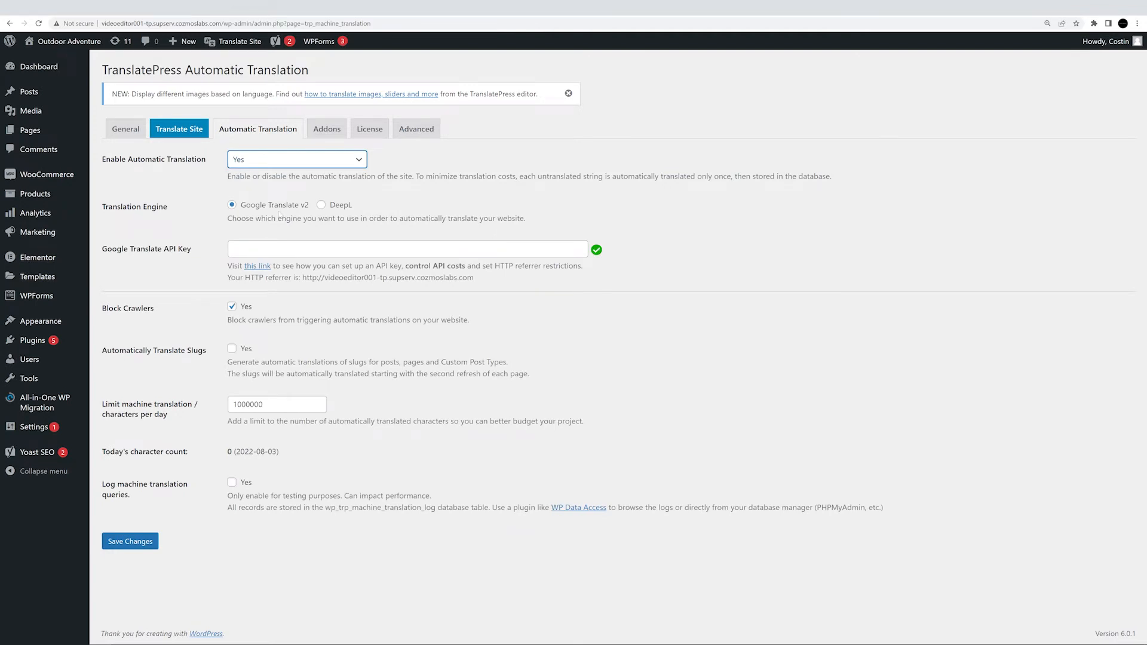
left_click(321, 204)
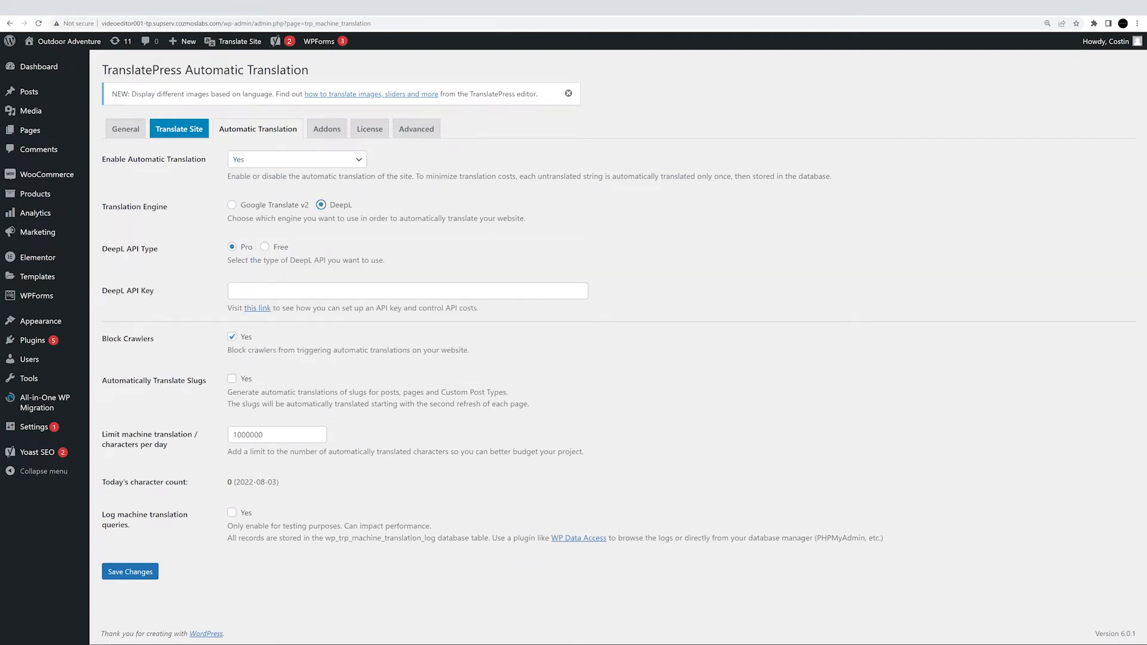
left_click(264, 246)
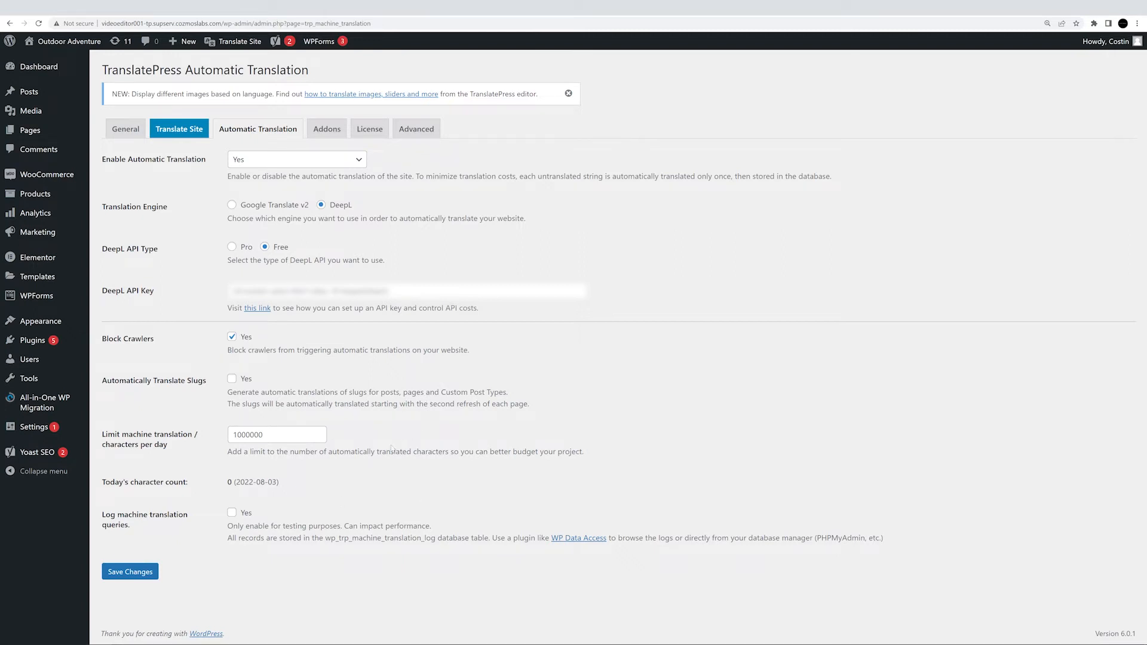
left_click(129, 571)
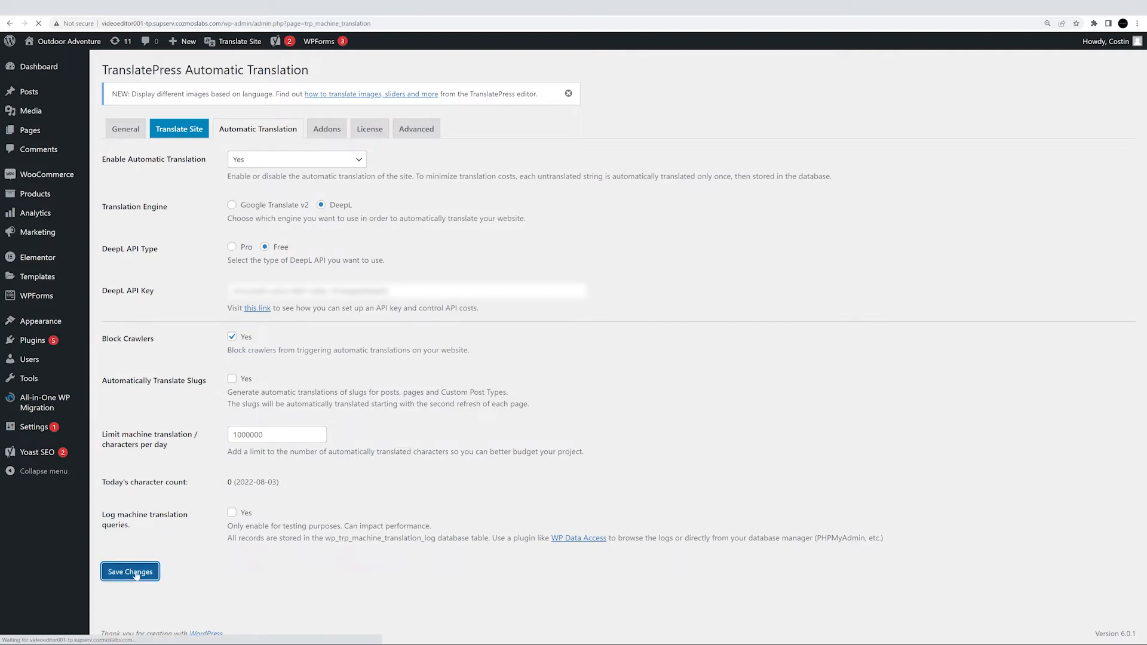
Switch the live homepage to Spanish via the language switcher and review the translated sections.
left_click(130, 571)
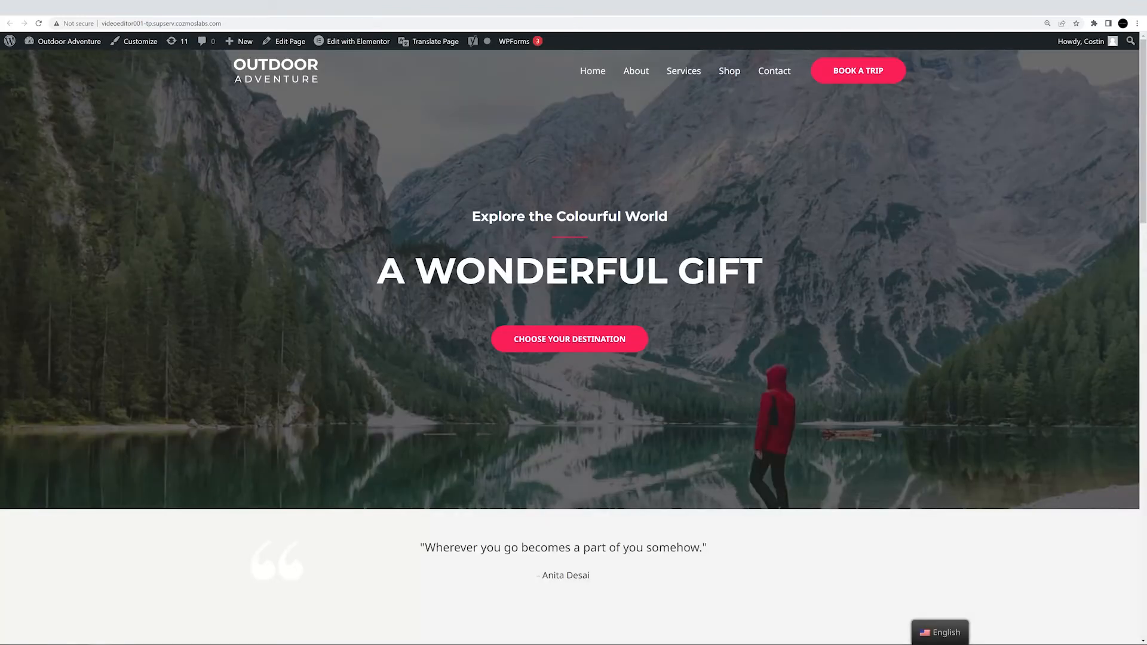
left_click(945, 633)
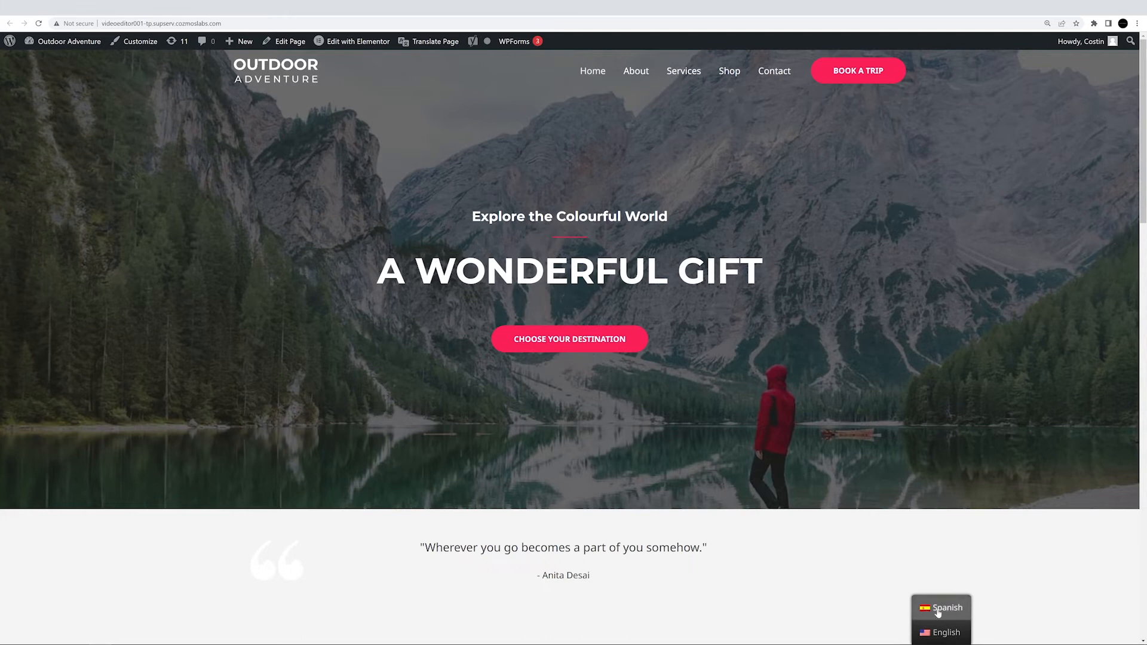
left_click(946, 609)
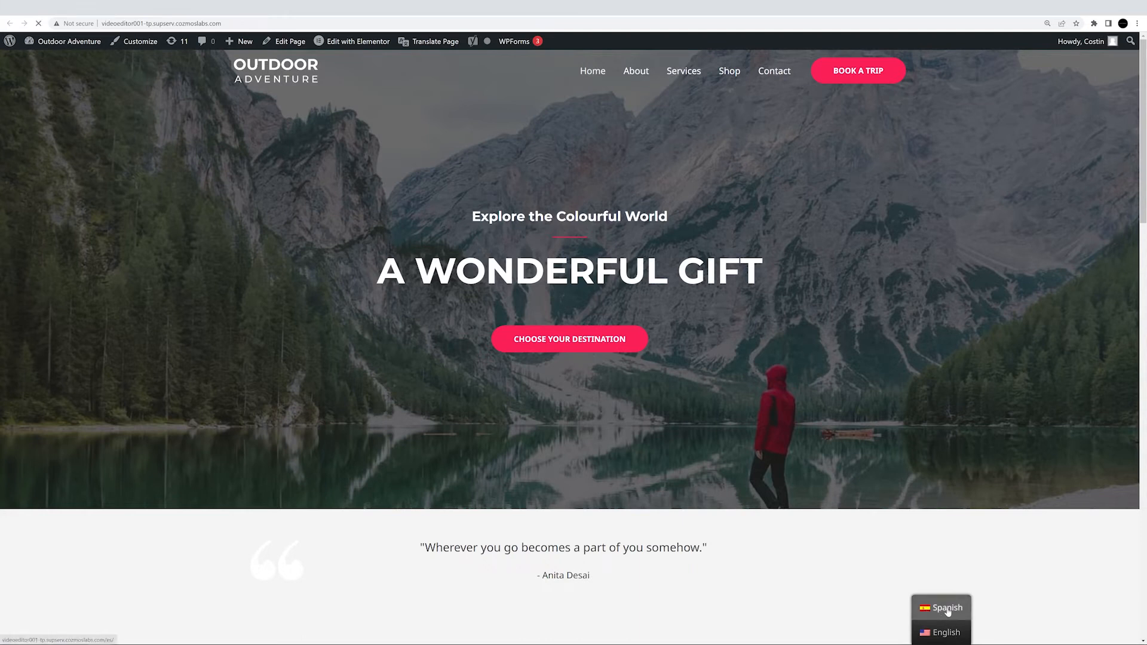
left_click(946, 607)
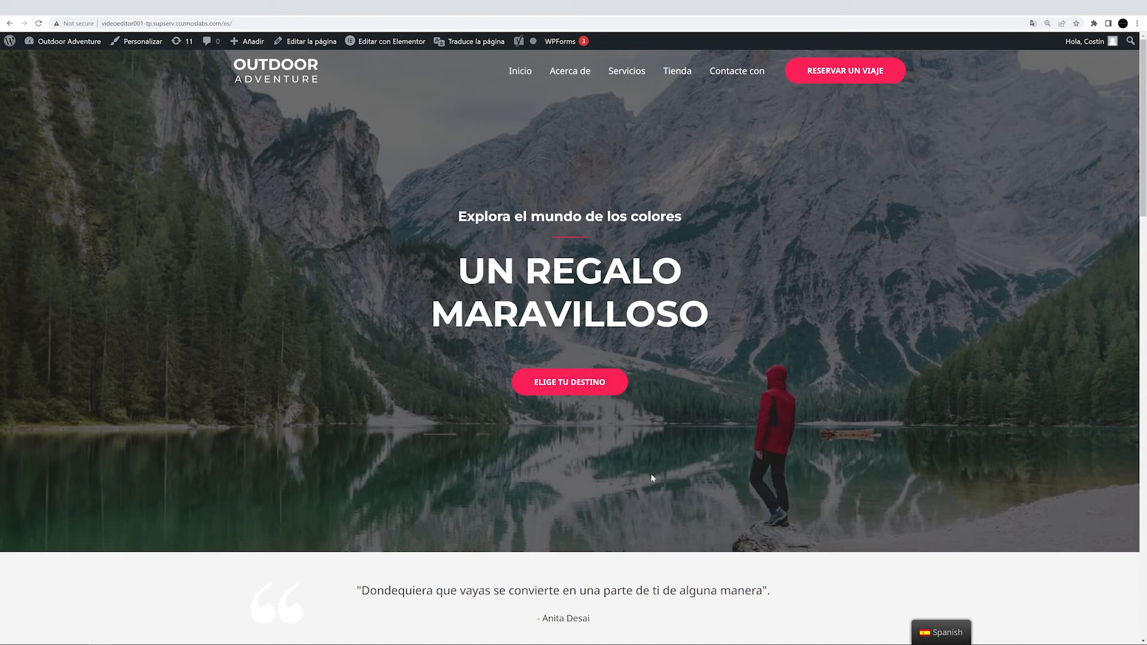
mouse_move(394, 122)
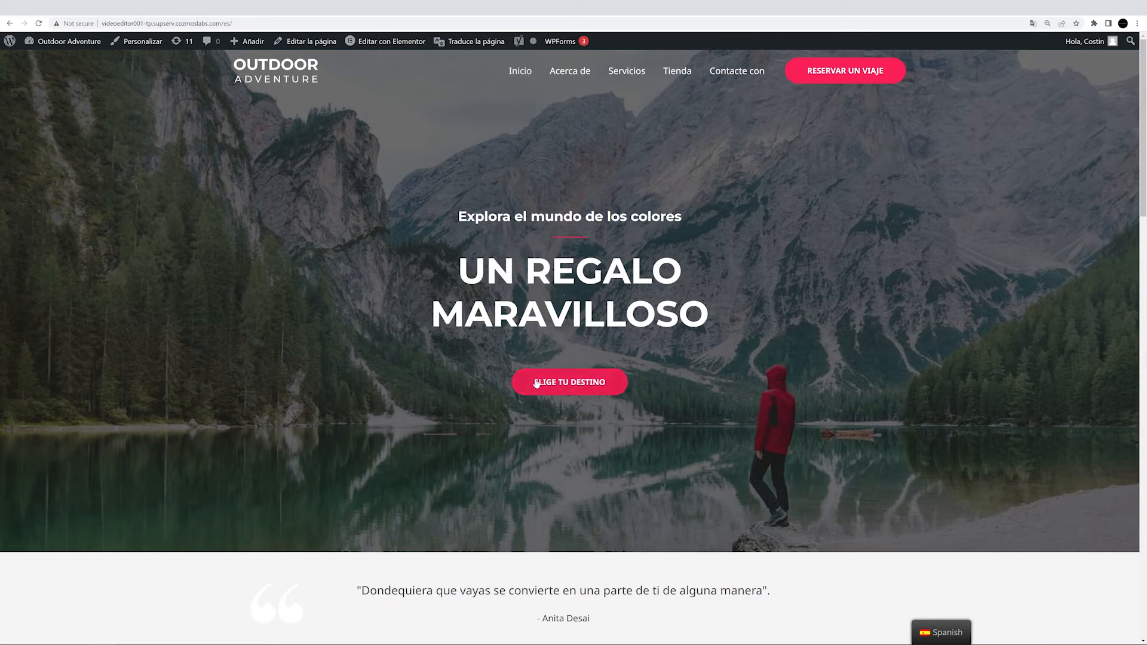
mouse_move(631, 478)
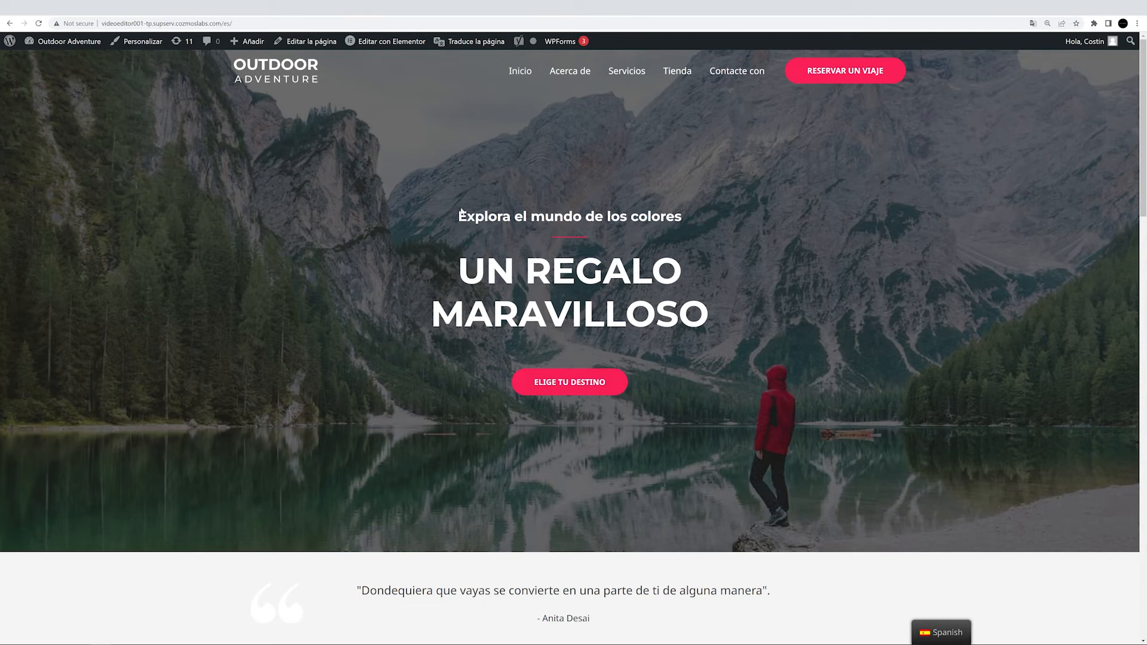
mouse_move(412, 402)
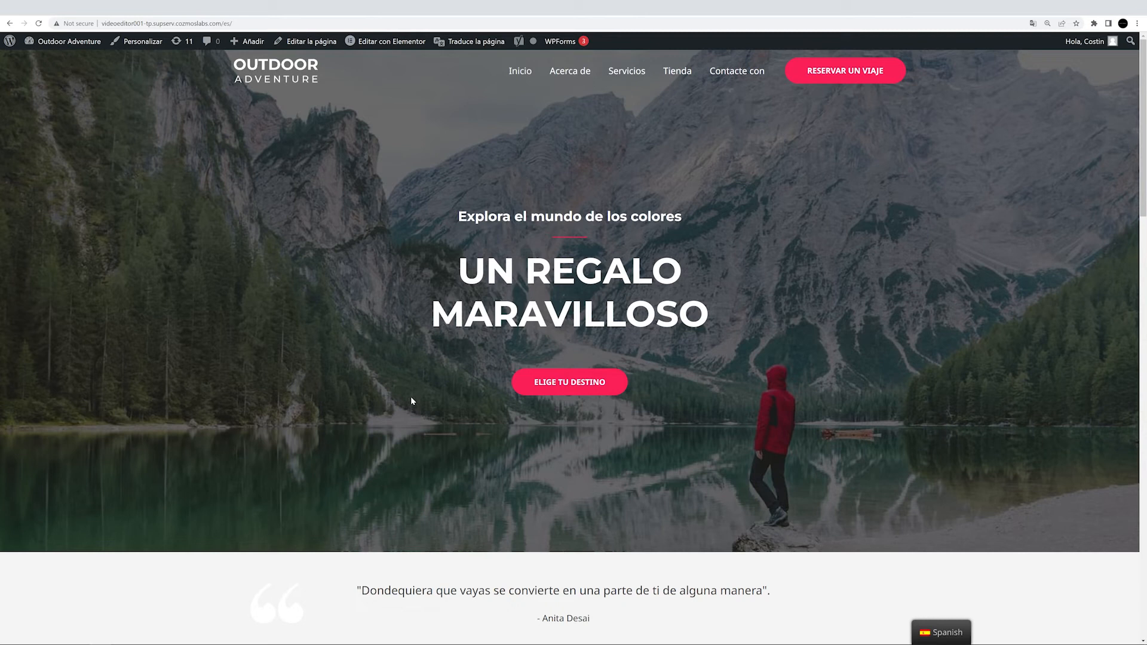
mouse_move(389, 411)
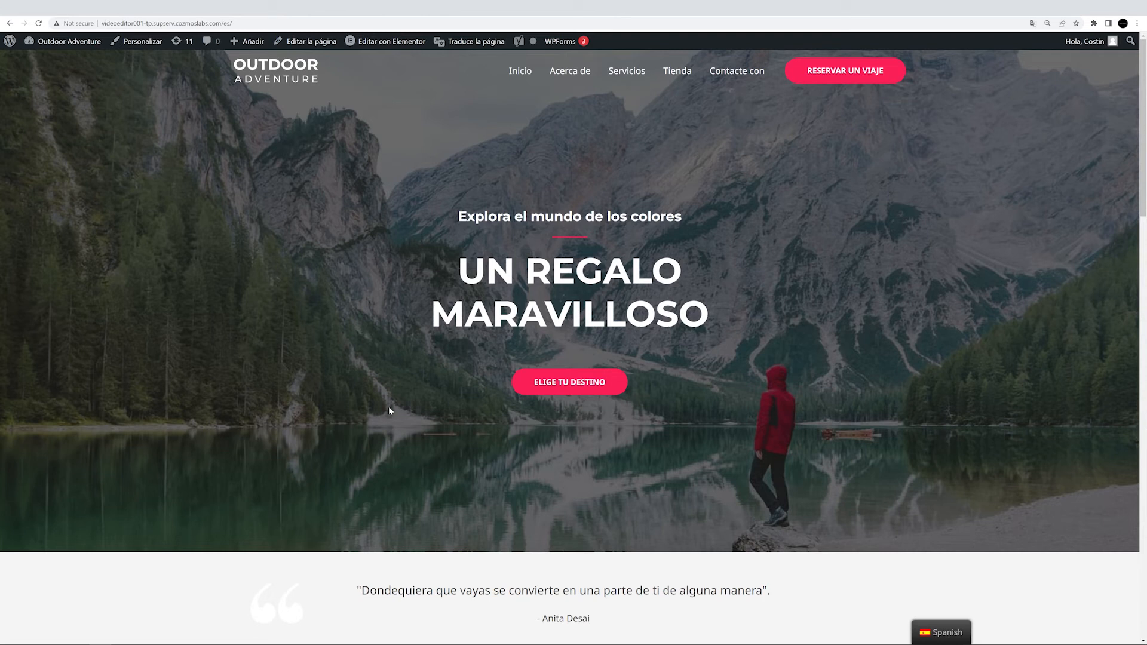
scroll("down", 3)
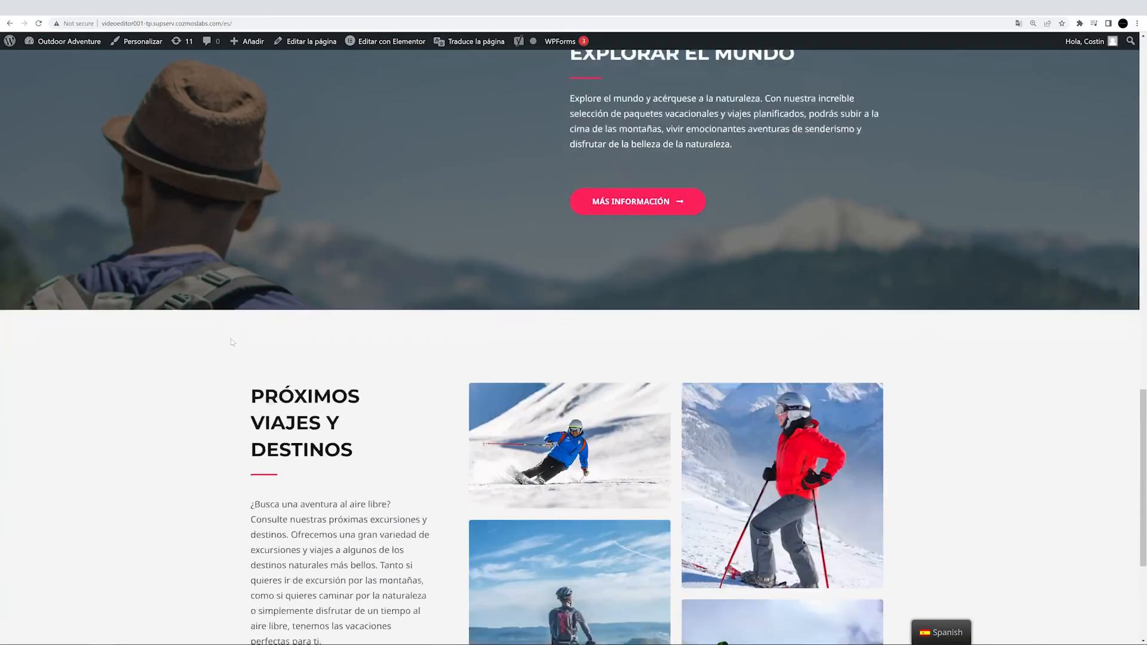
scroll("down", 3)
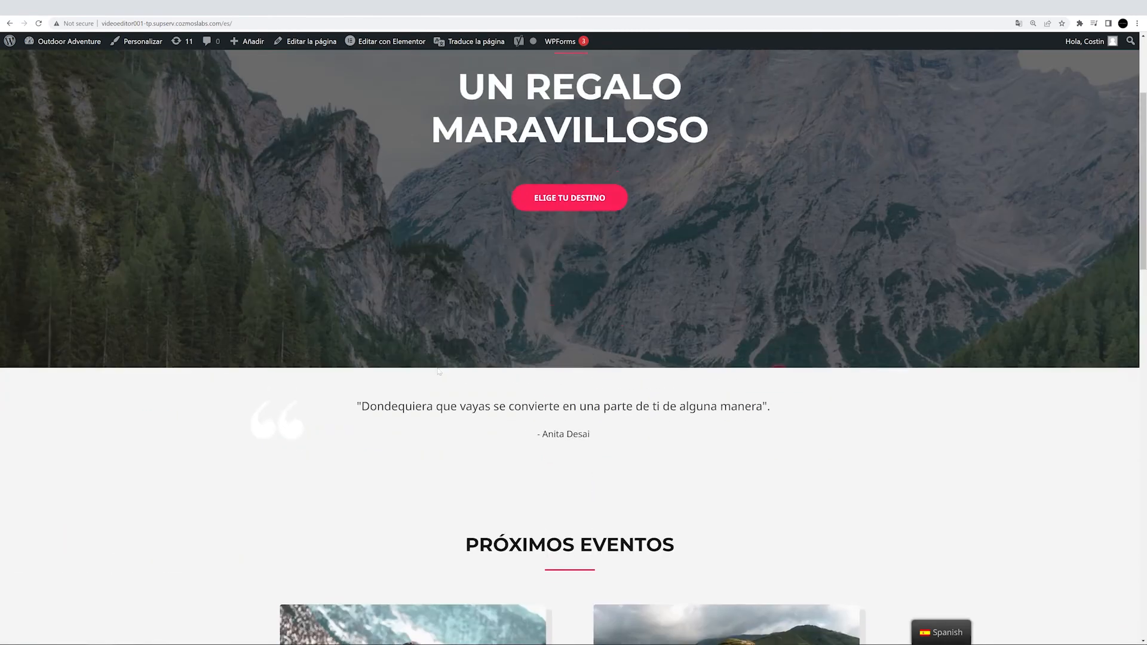
Edit the A Wonderful Gift heading's Spanish translation 'Un regalo maravilloso' in the visual translation editor.
left_click(940, 632)
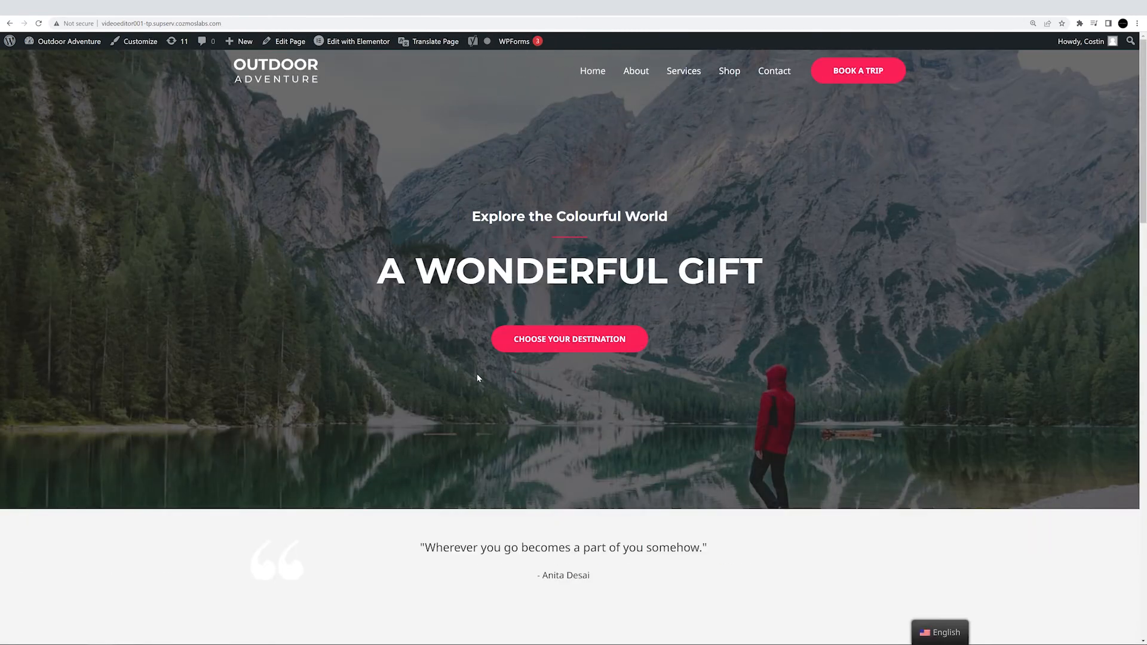
left_click(435, 41)
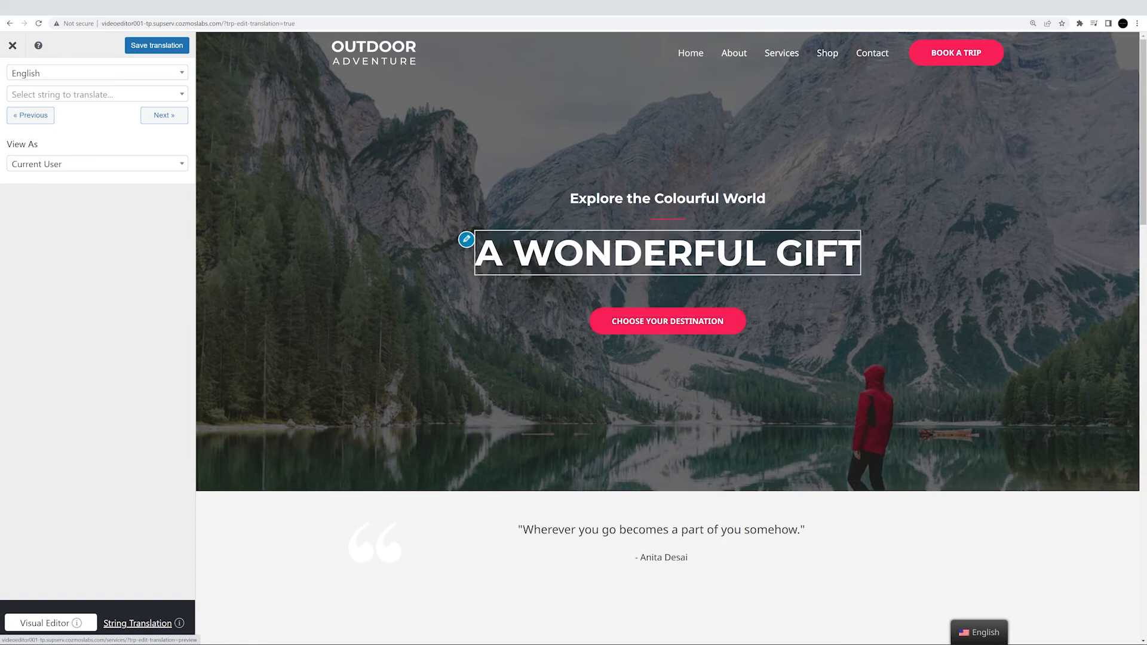
left_click(96, 94)
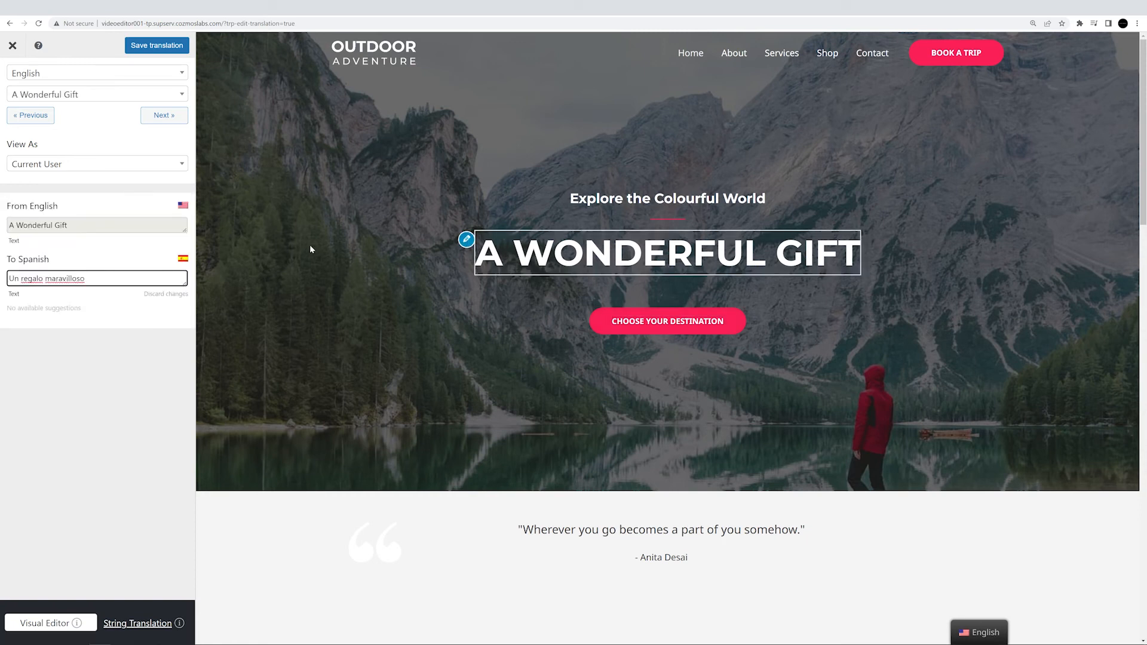
double_click(64, 278)
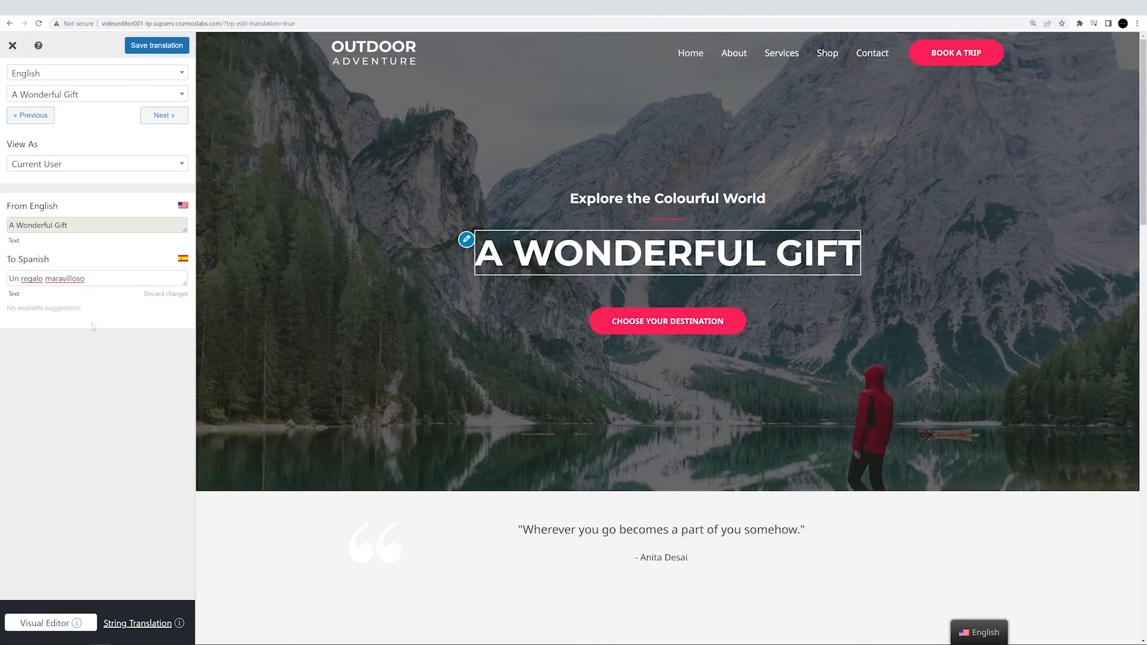
mouse_move(157, 46)
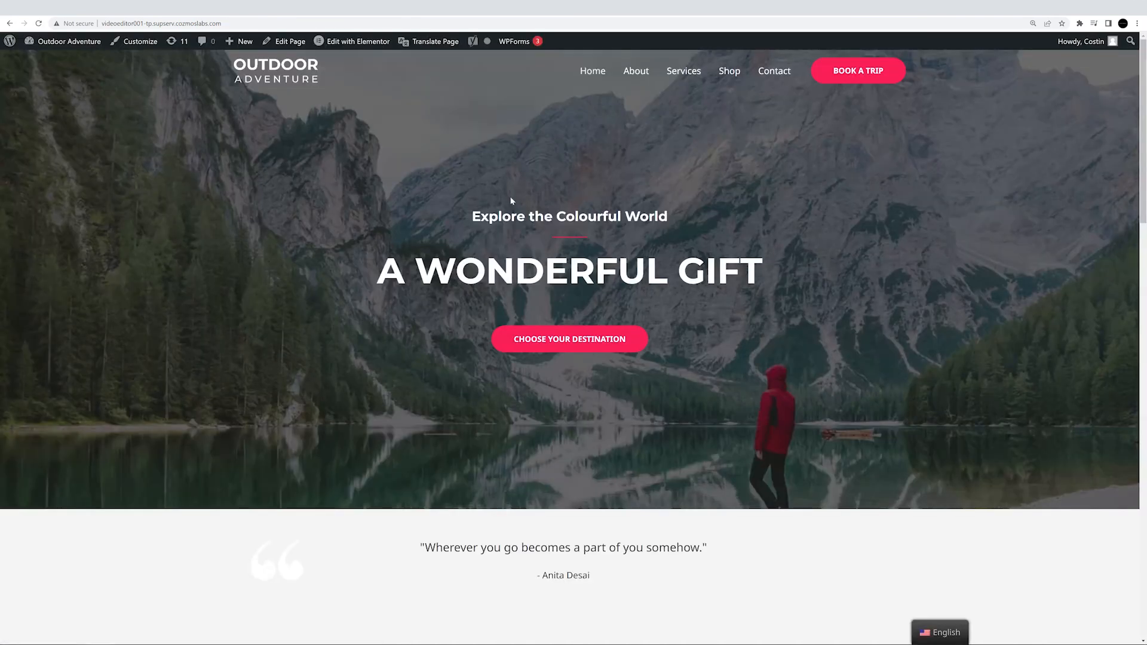
Show the homepage in Spanish again and scroll through the translated UN REGALO MARAVILLOSO content.
left_click(940, 632)
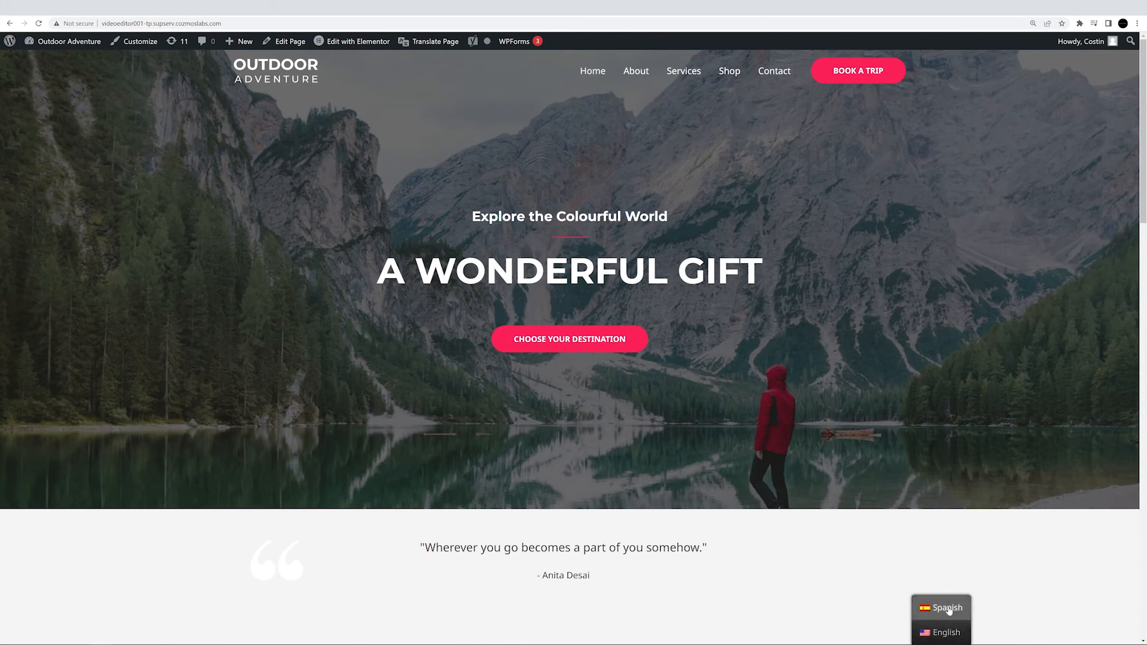
left_click(948, 608)
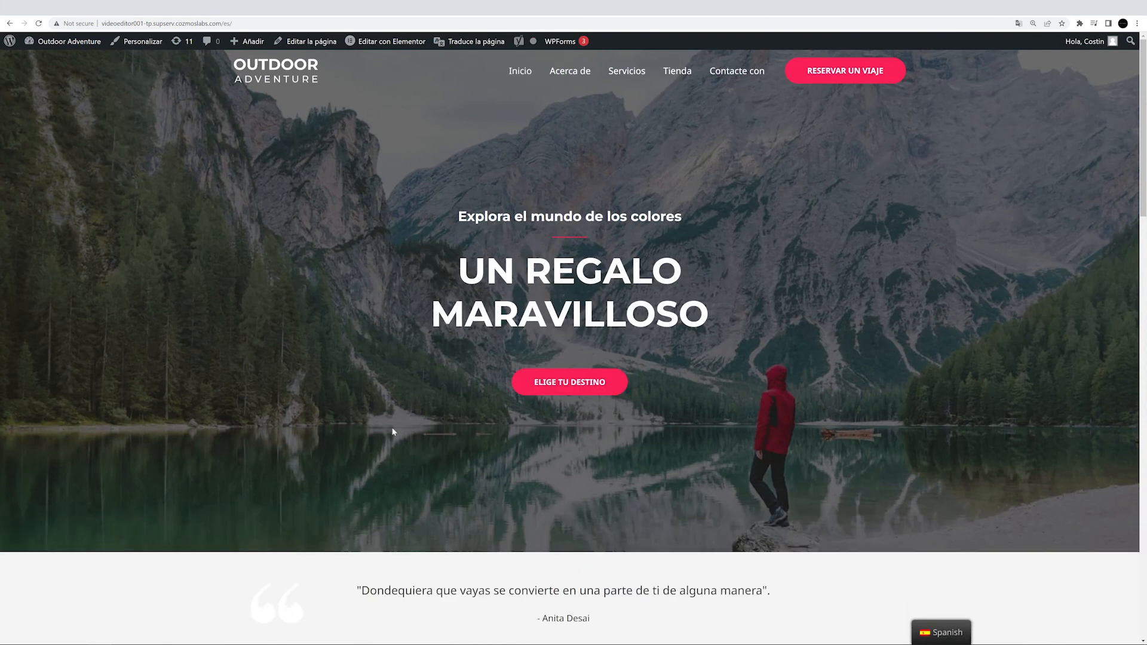
scroll("down", 3)
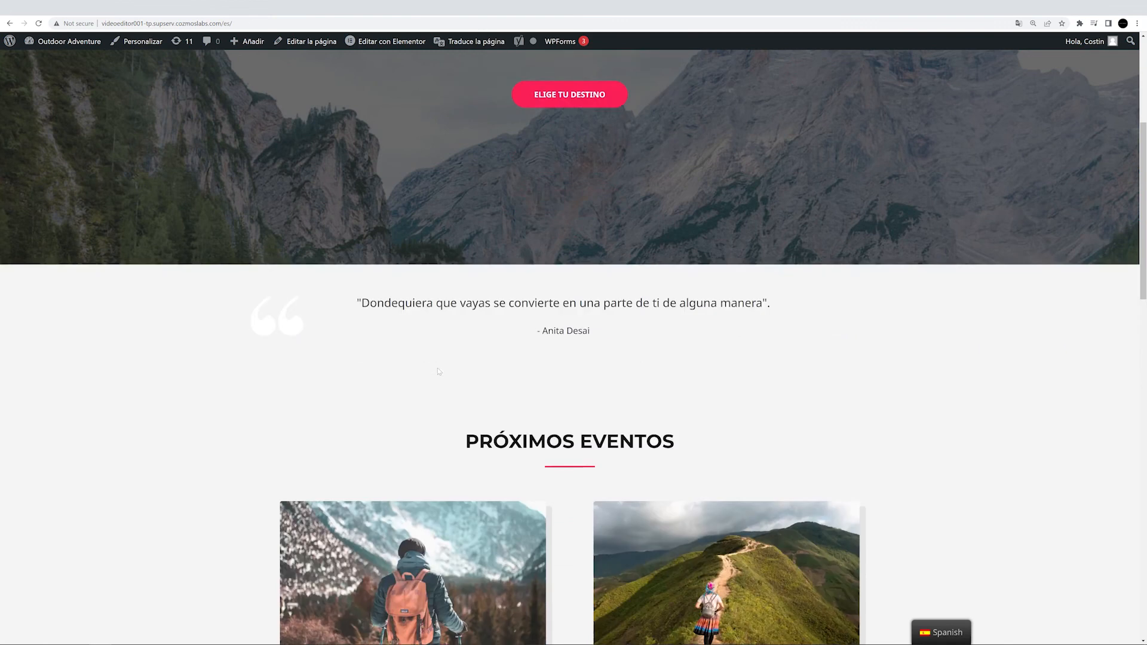
scroll("down", 3)
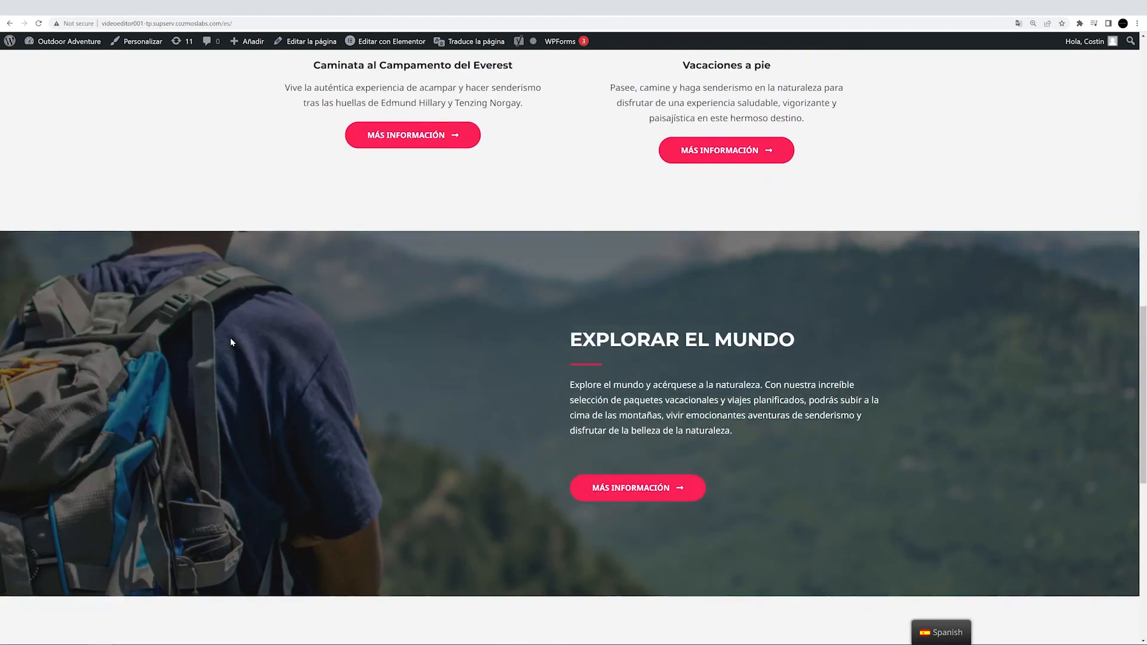
scroll("down", 3)
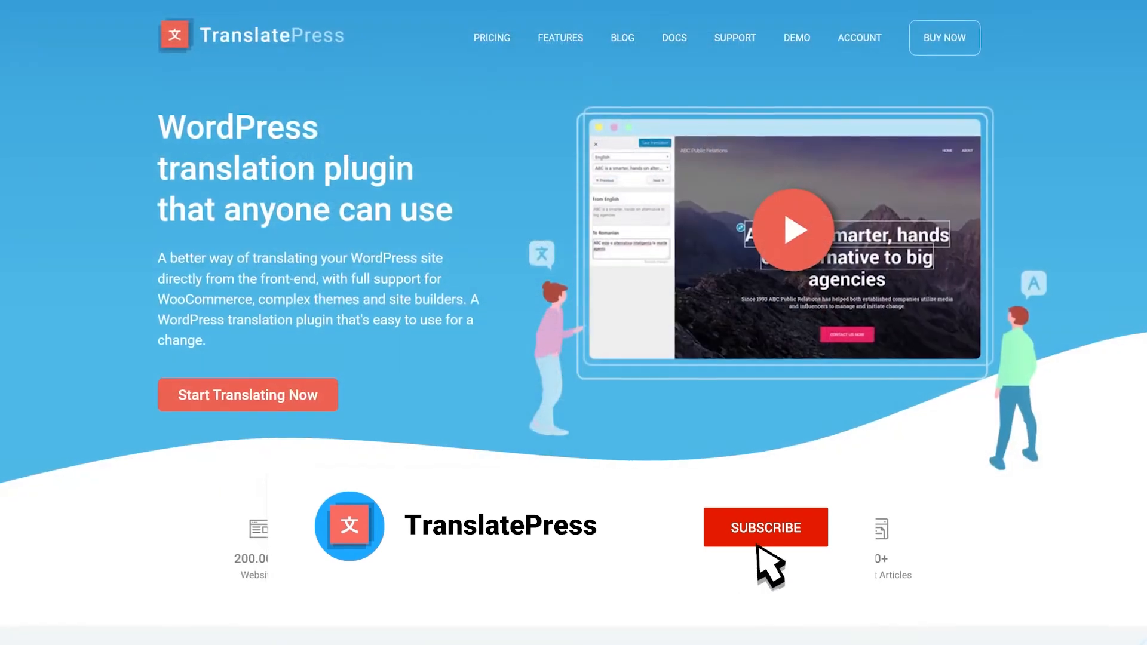
left_click(765, 527)
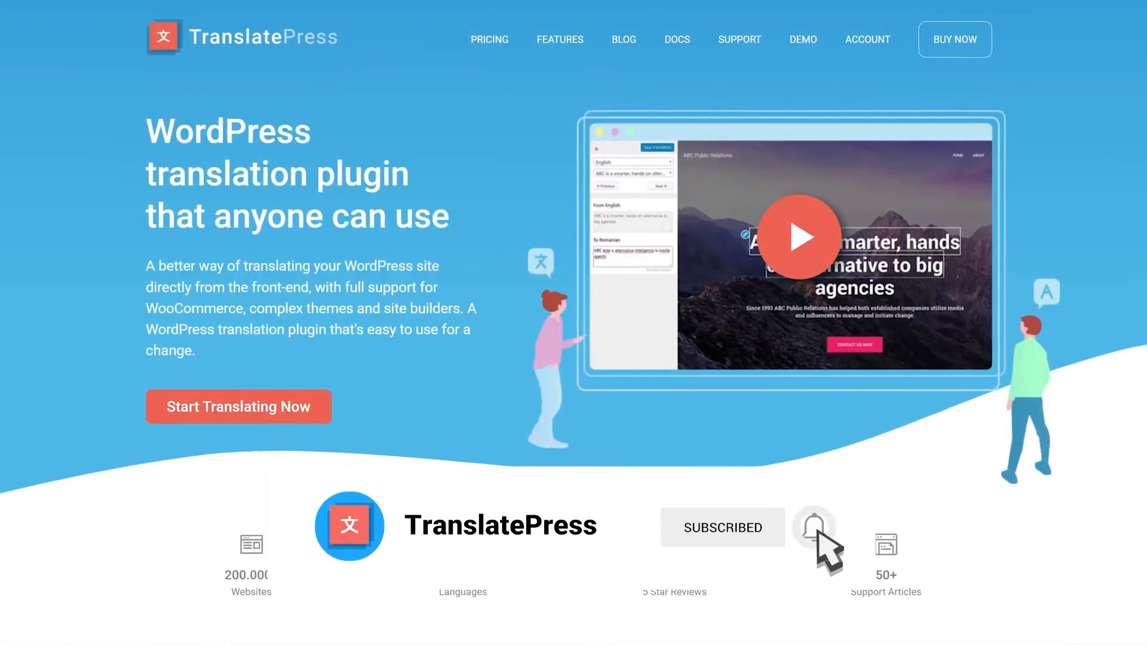